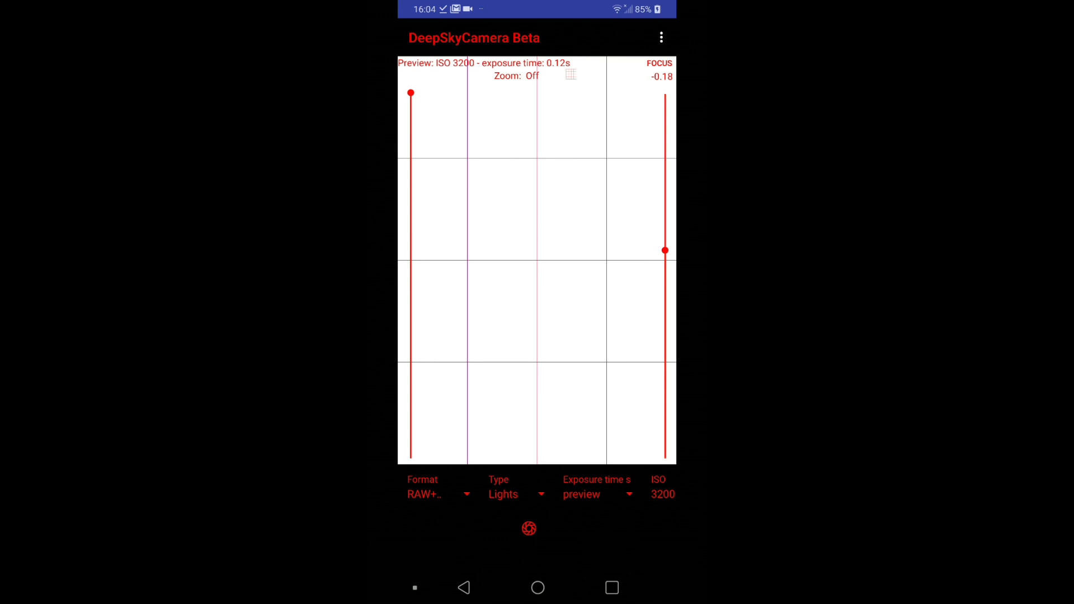
Choose Manual preview exposure (0 to 1 sec) in Settings and return to the live view.
click(660, 38)
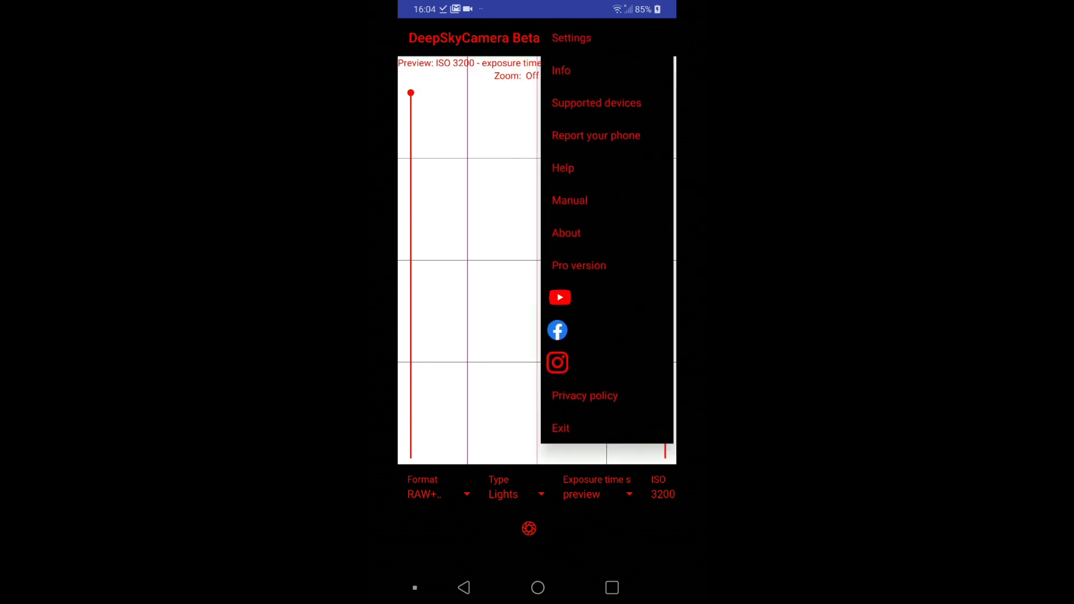
click(572, 38)
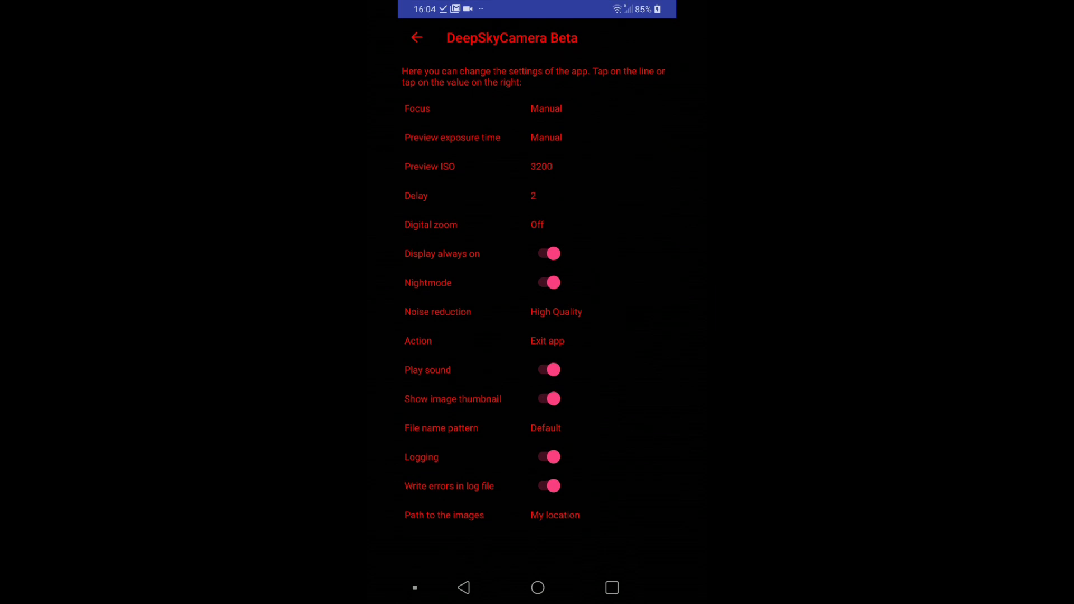
click(452, 137)
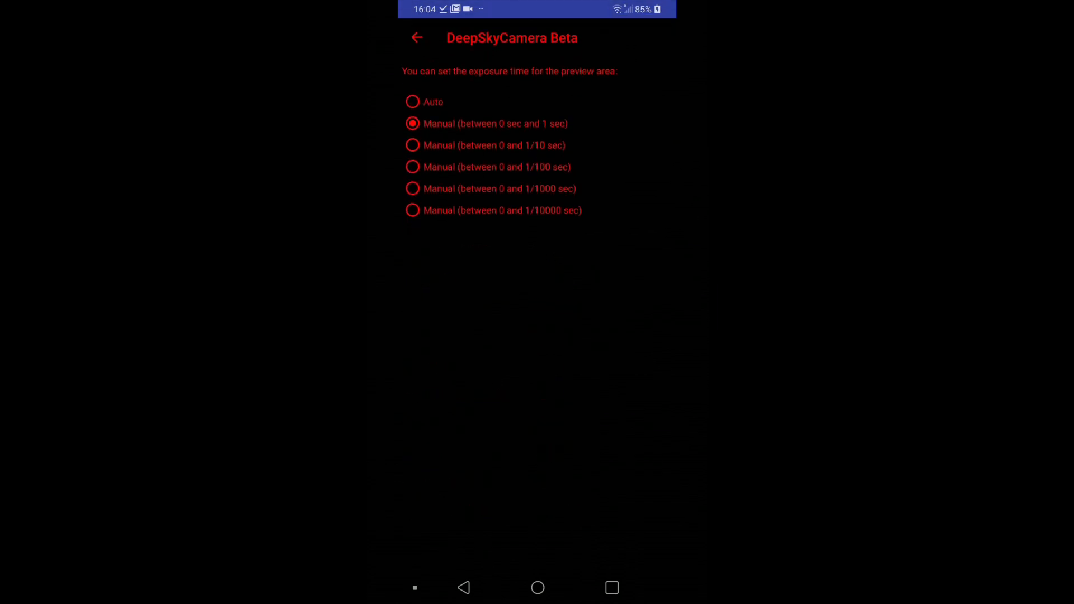
click(417, 38)
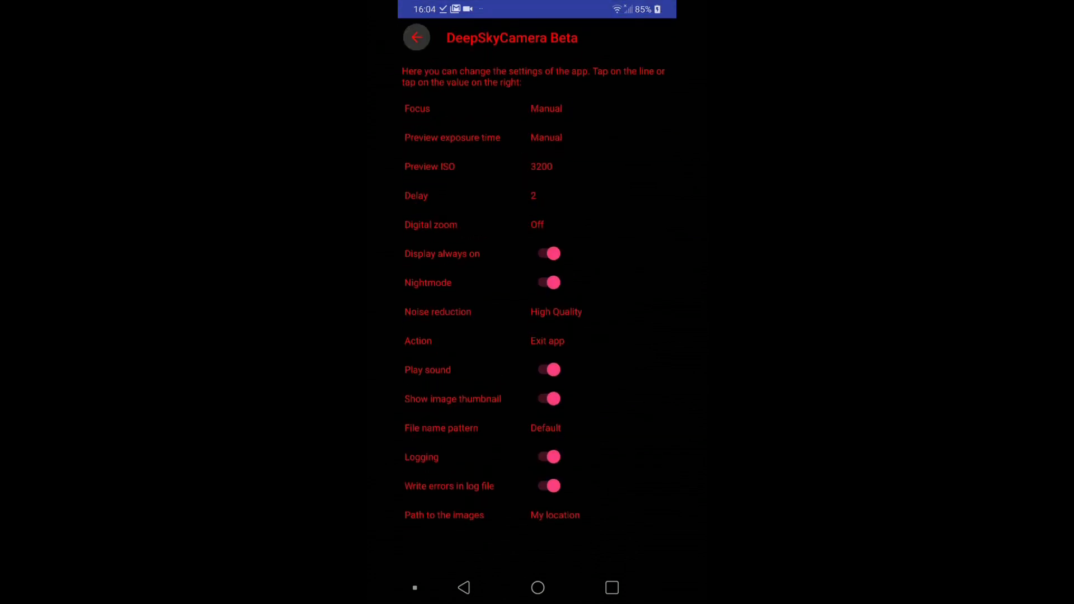
click(415, 38)
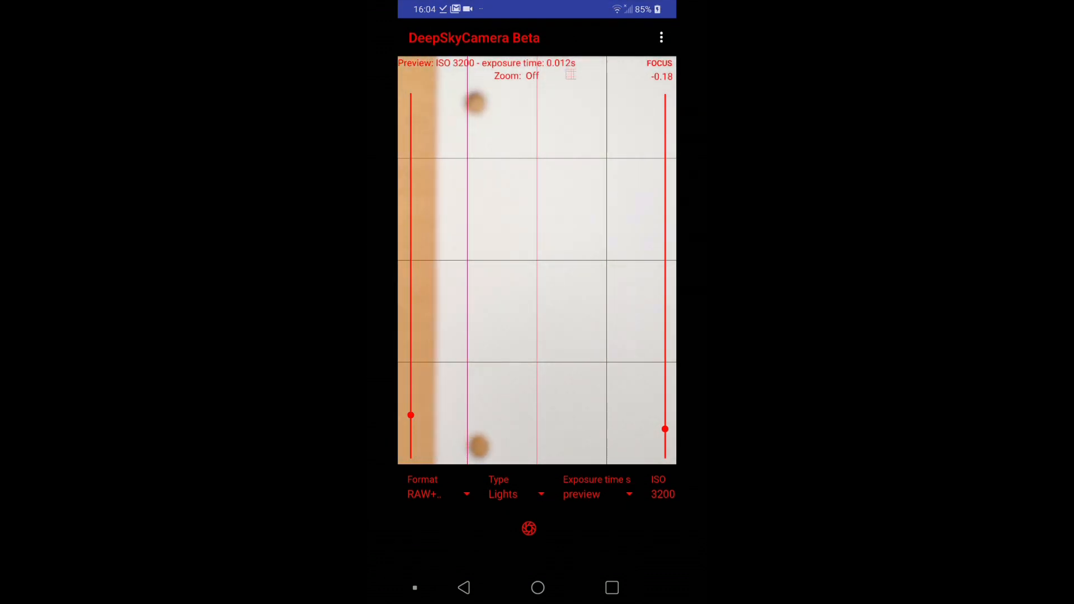
Drag the focus slider up to set manual focus to 6.61.
drag(665, 429, 665, 226)
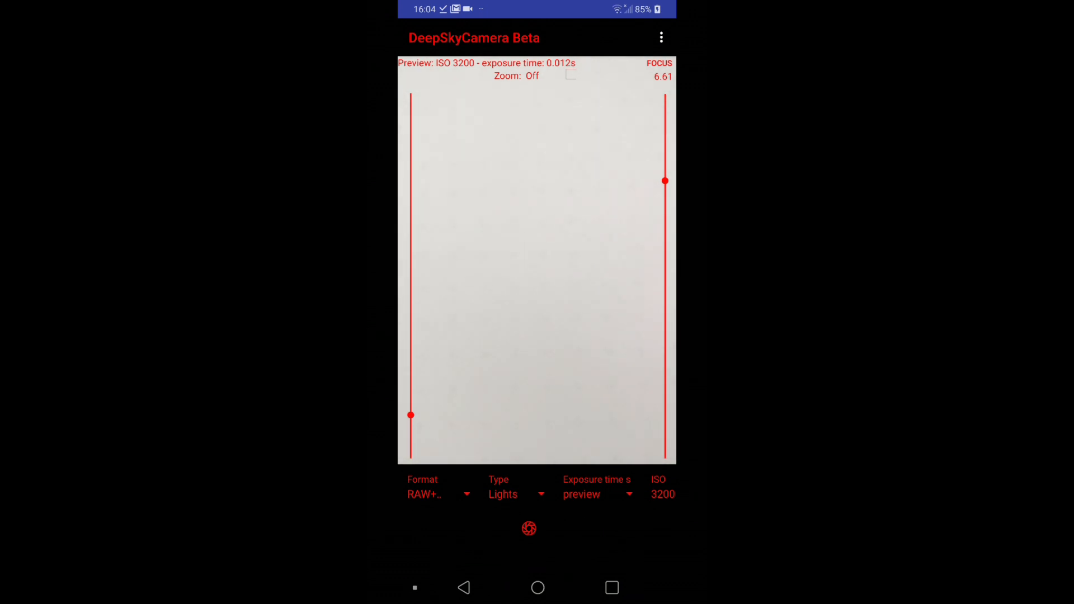
Nudge focus to about 7.15 and open the sonne2 folder's saved Lights JPG list.
click(537, 274)
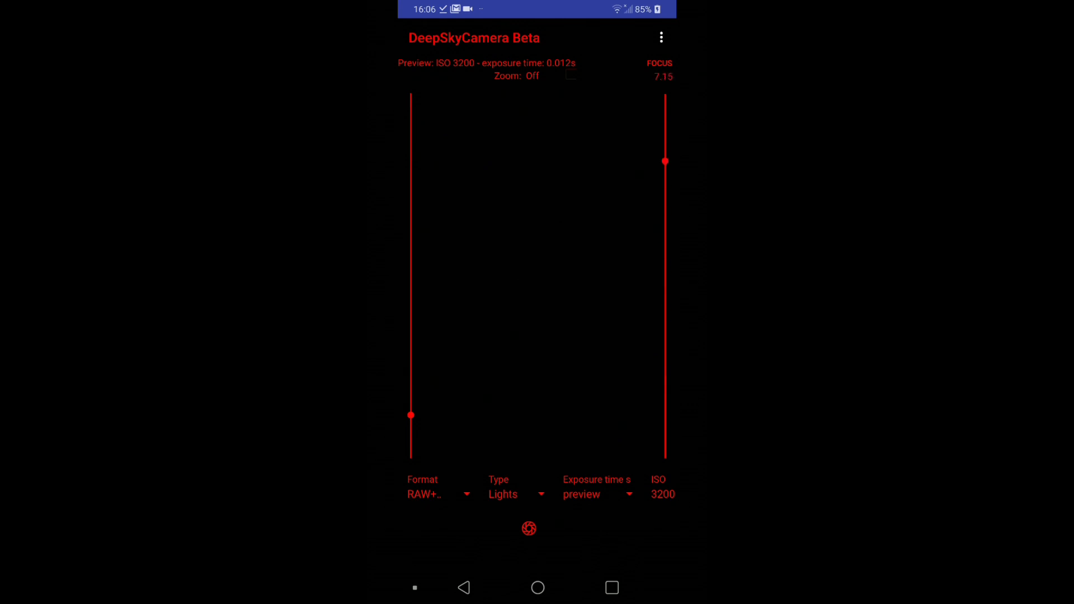
drag(665, 161, 665, 291)
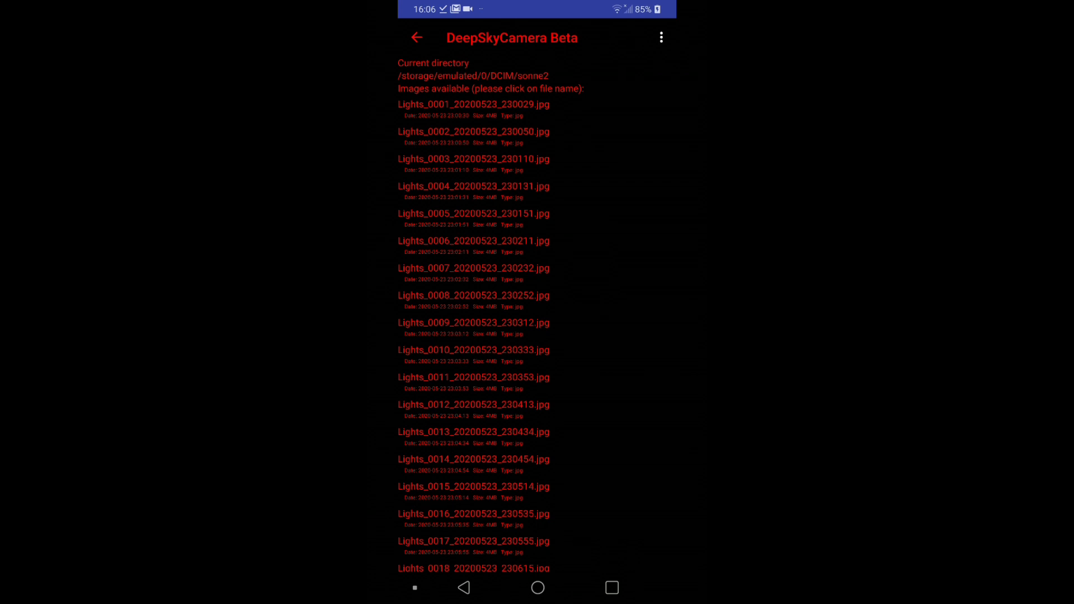
Open the image list's Sorting options, currently by file name ascending.
click(660, 37)
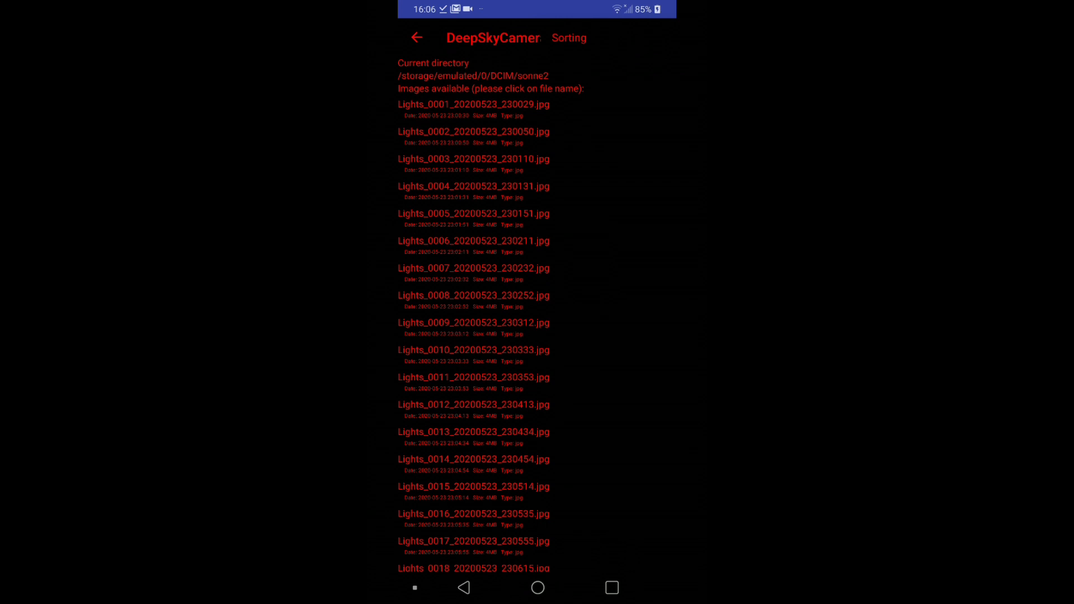
click(568, 38)
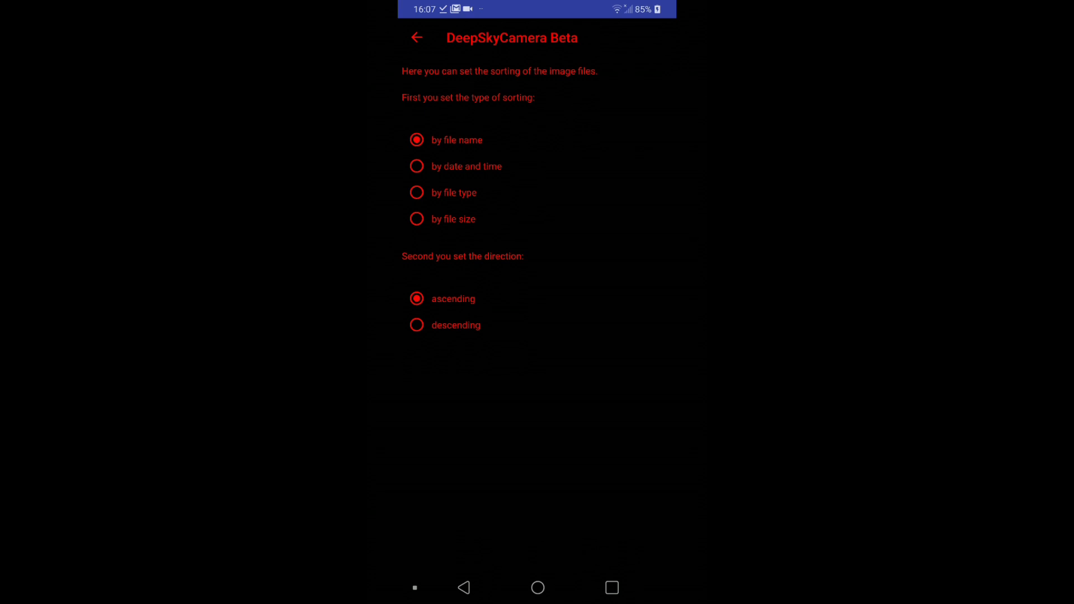
Sort images by date and time, descending, and go back to the camera view.
click(417, 165)
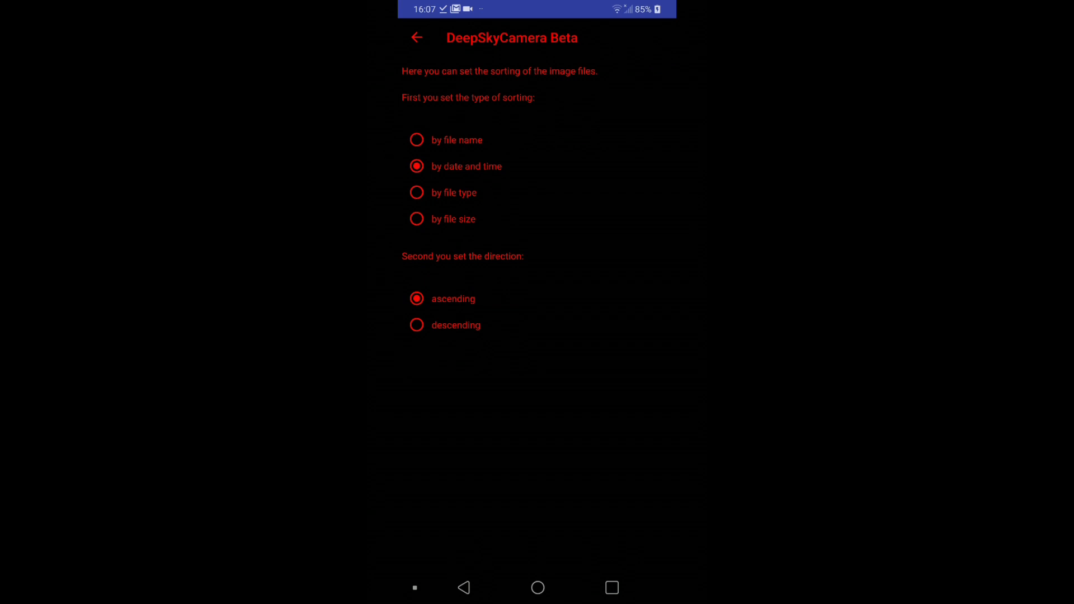
click(417, 324)
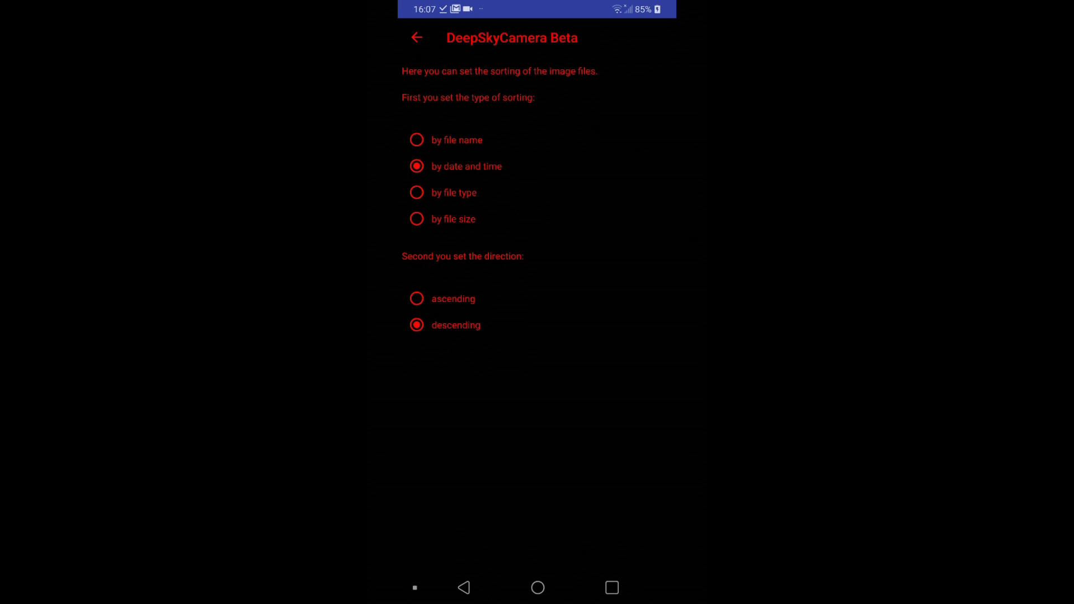
click(416, 38)
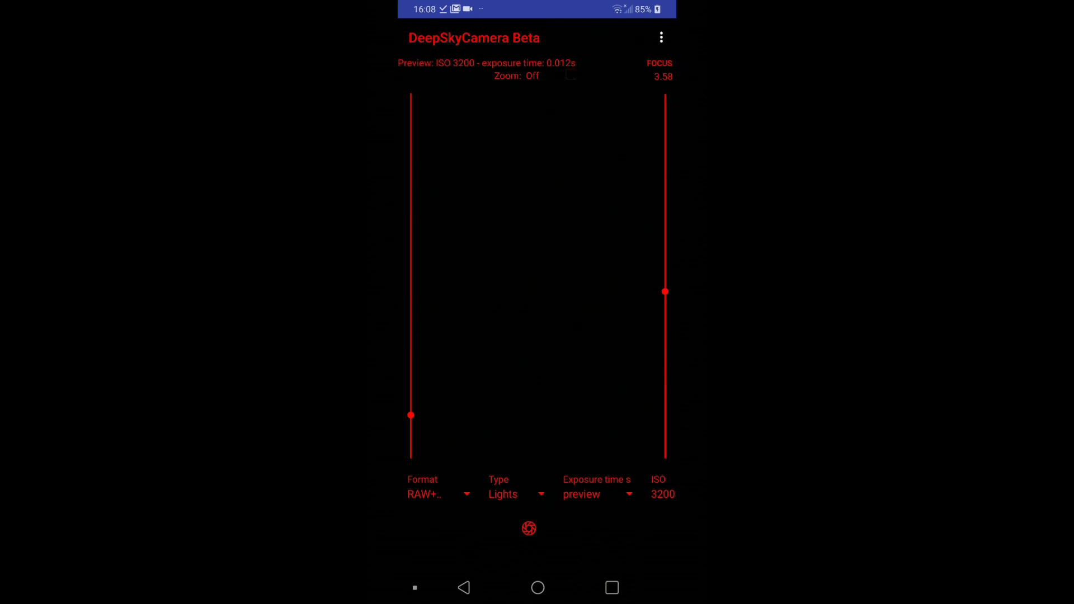
Open the Digital zoom setting to select 3.0x for the preview.
click(661, 37)
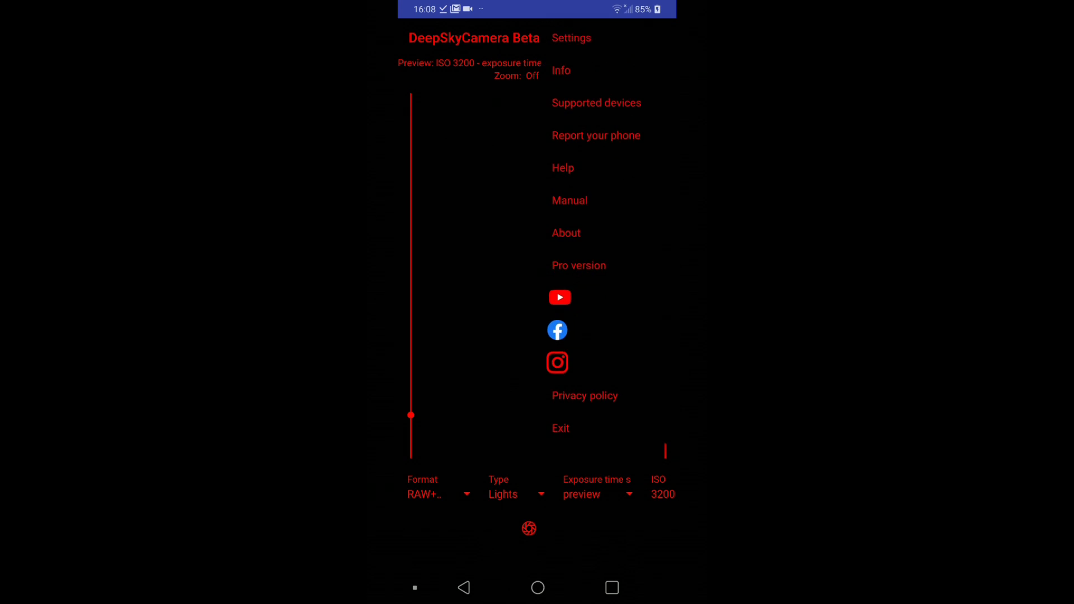
click(571, 38)
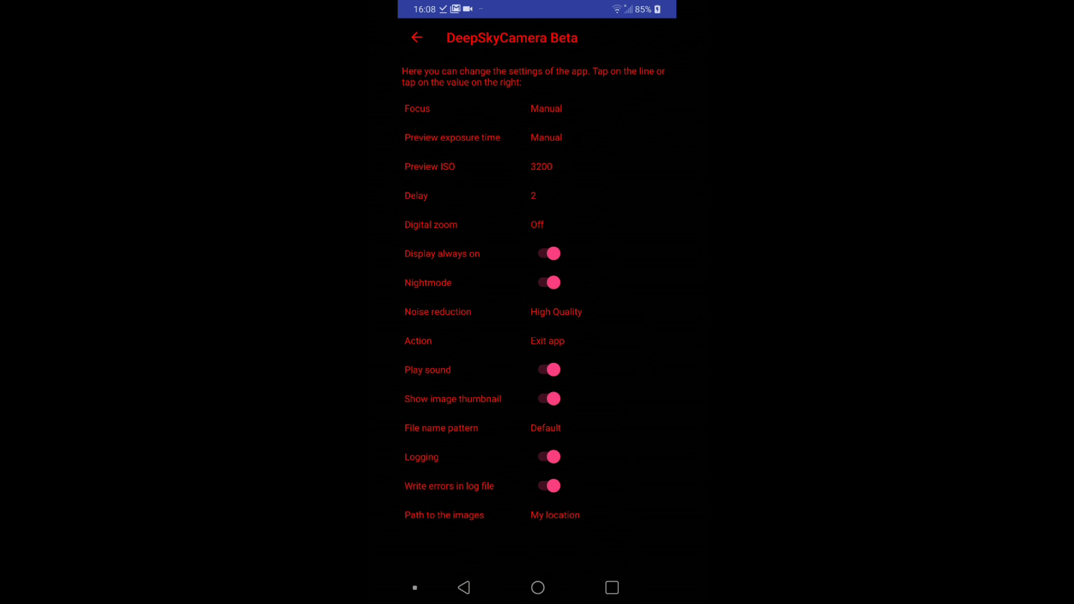
click(430, 225)
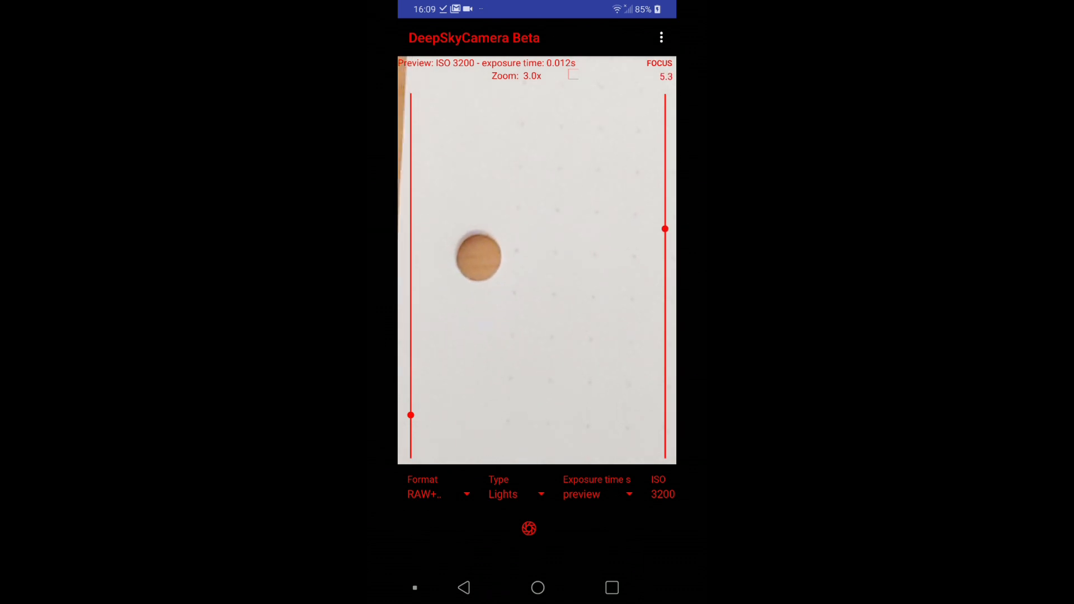
Set capture format to RAW+JPEG, shoot the two-frame Lights series at 3.0x, and open the saved files.
click(435, 487)
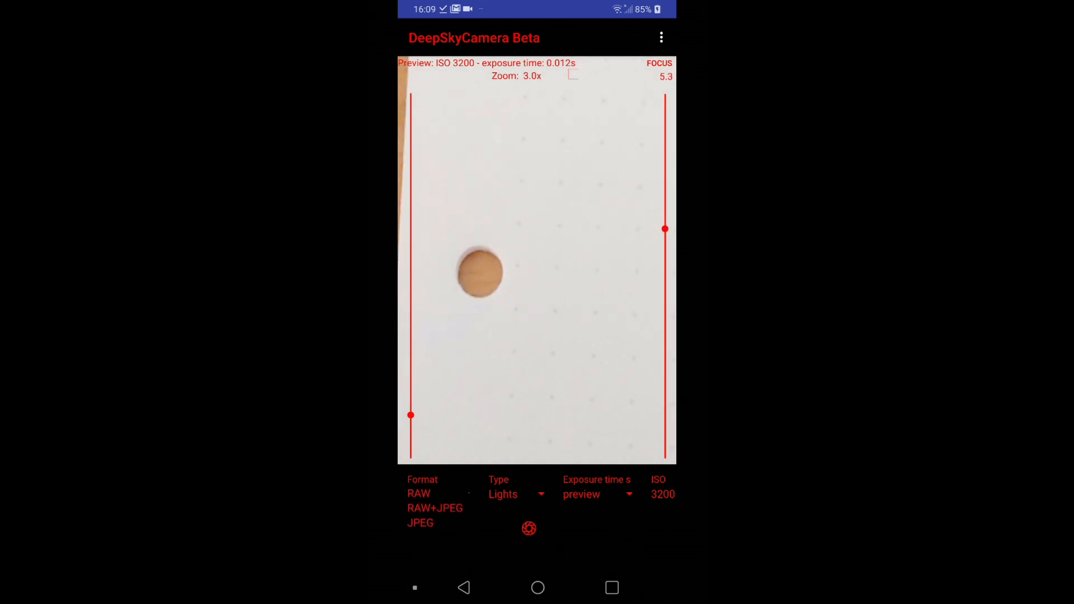
click(597, 493)
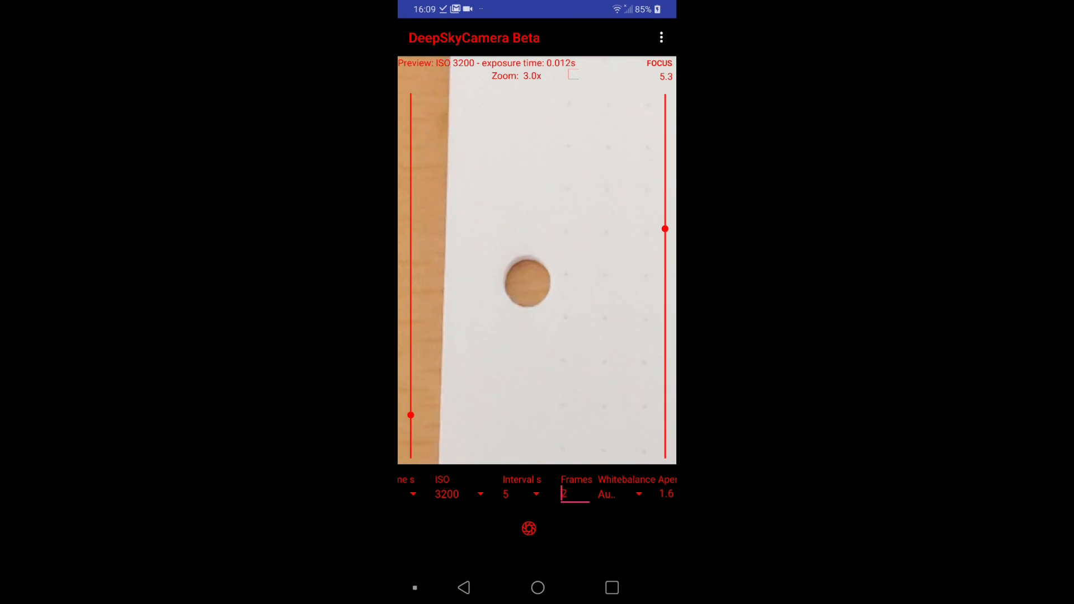
click(529, 529)
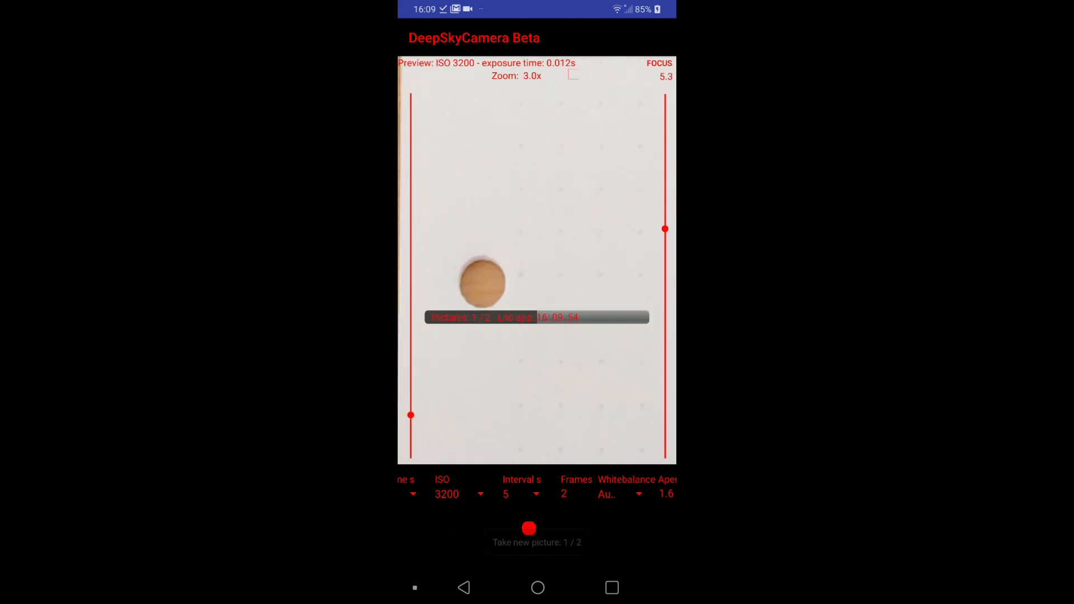
click(529, 528)
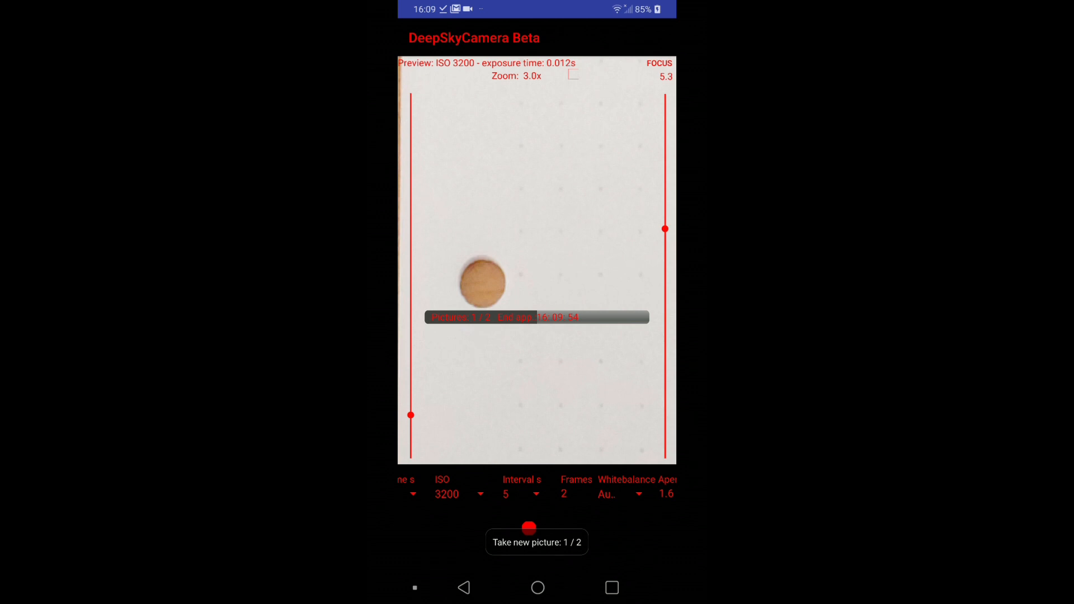
click(530, 529)
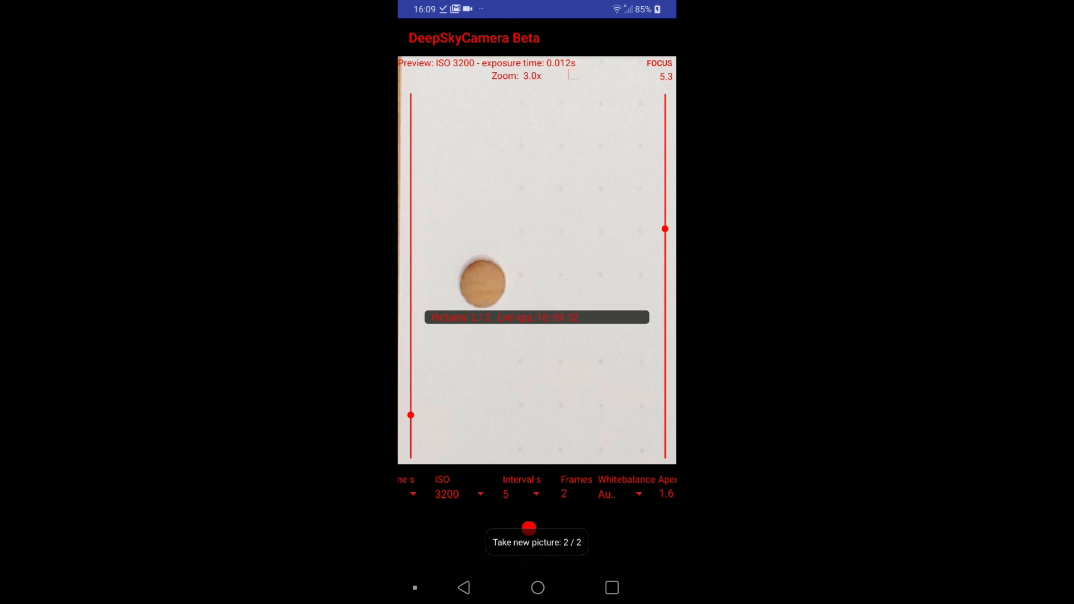
click(529, 528)
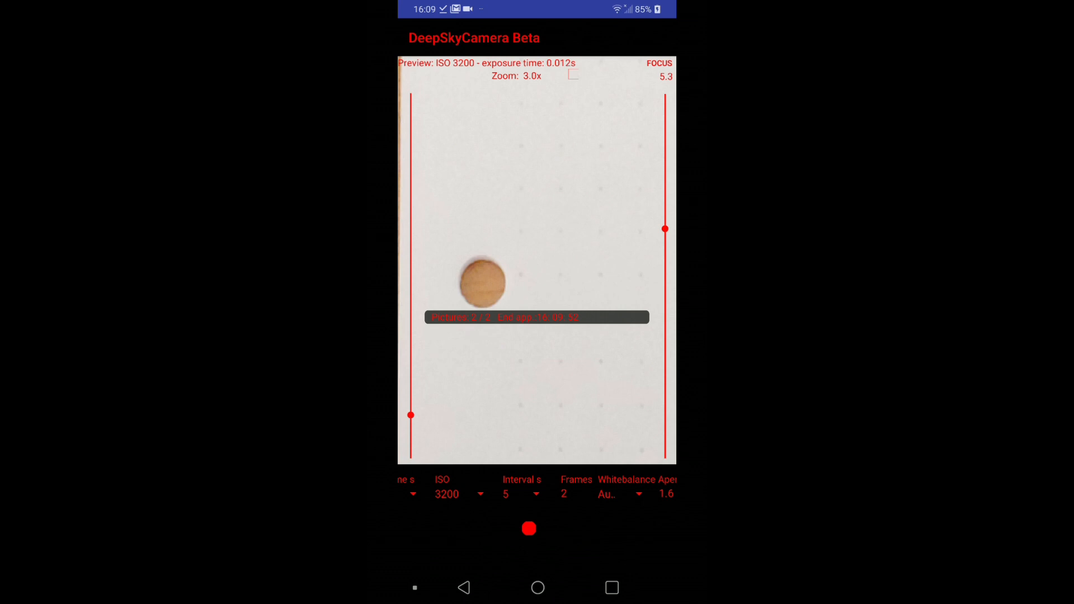
click(530, 528)
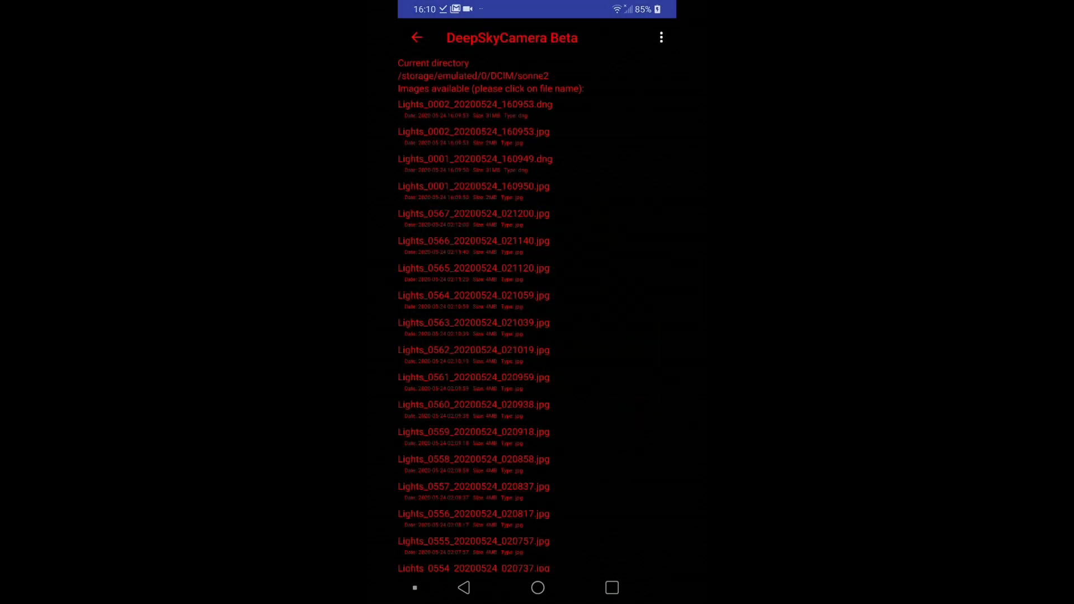
Return from the file list to the camera view and bring up the app menu.
click(418, 38)
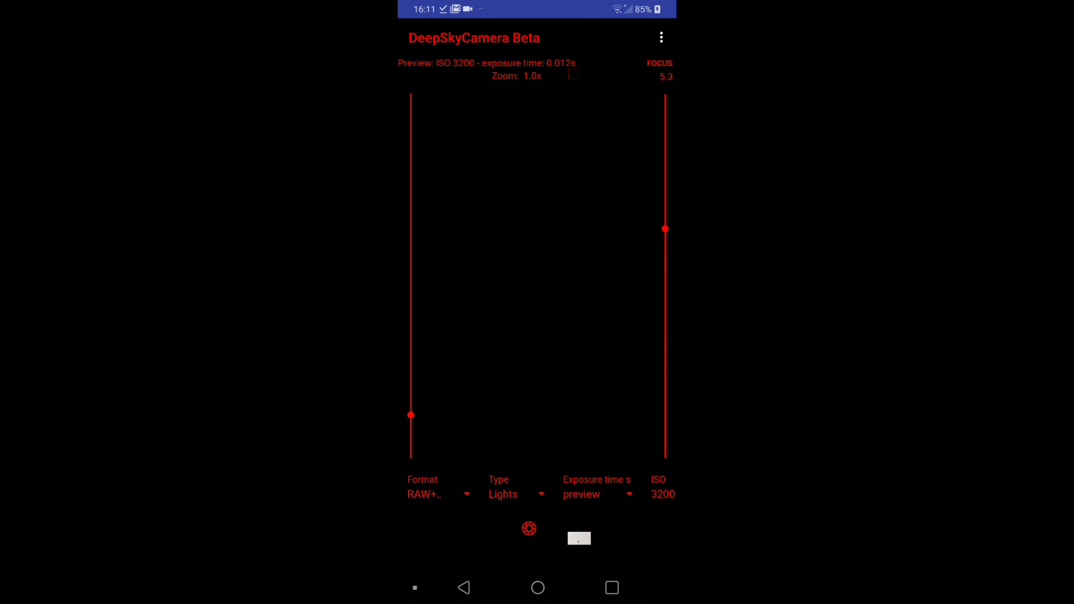
click(661, 37)
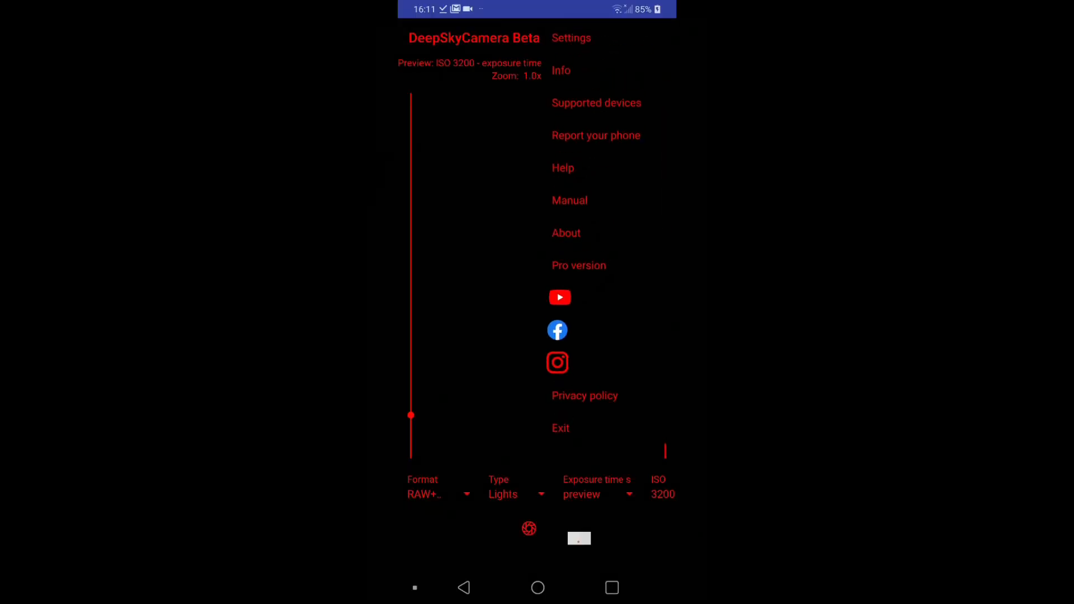
Browse the Supported devices list of 268 phones, then leave it.
click(595, 103)
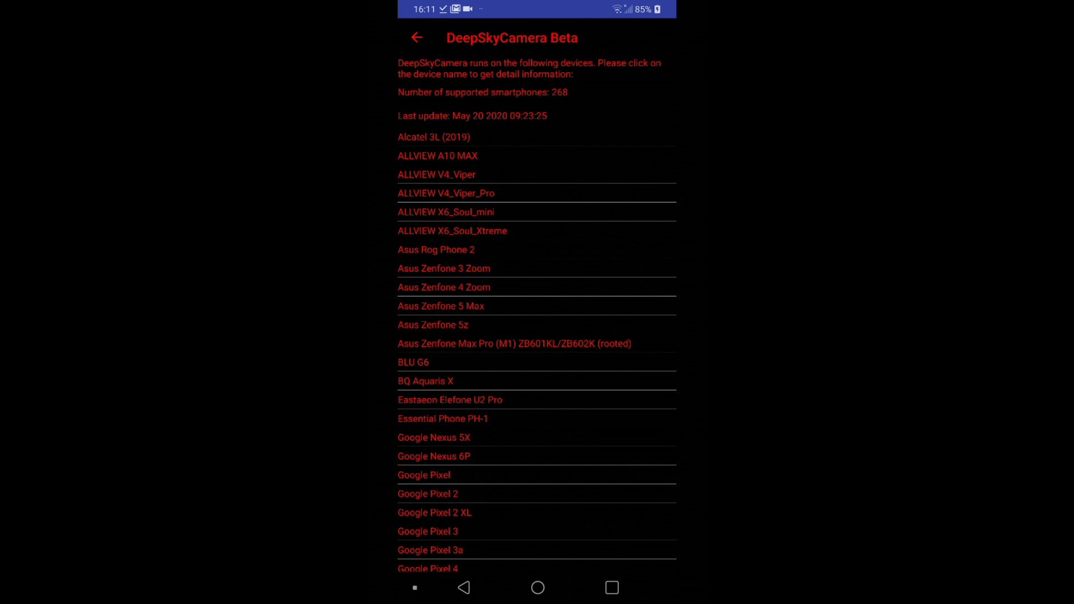
click(416, 38)
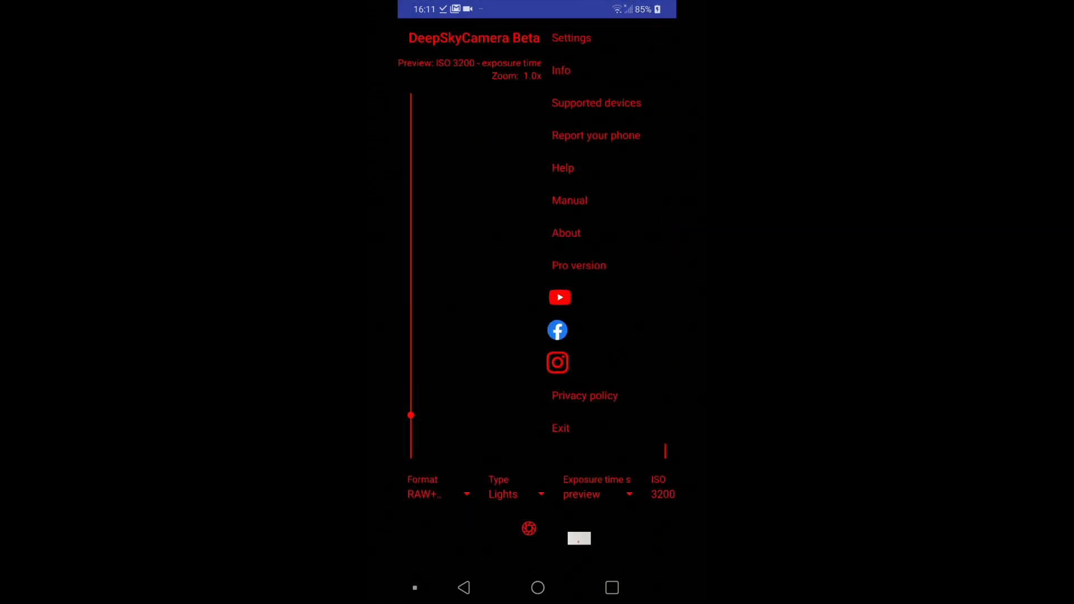
View the Info dialog (LGE LM-G710, ISO 50–3200, up to 30 s exposure) and dismiss it with OK.
click(561, 71)
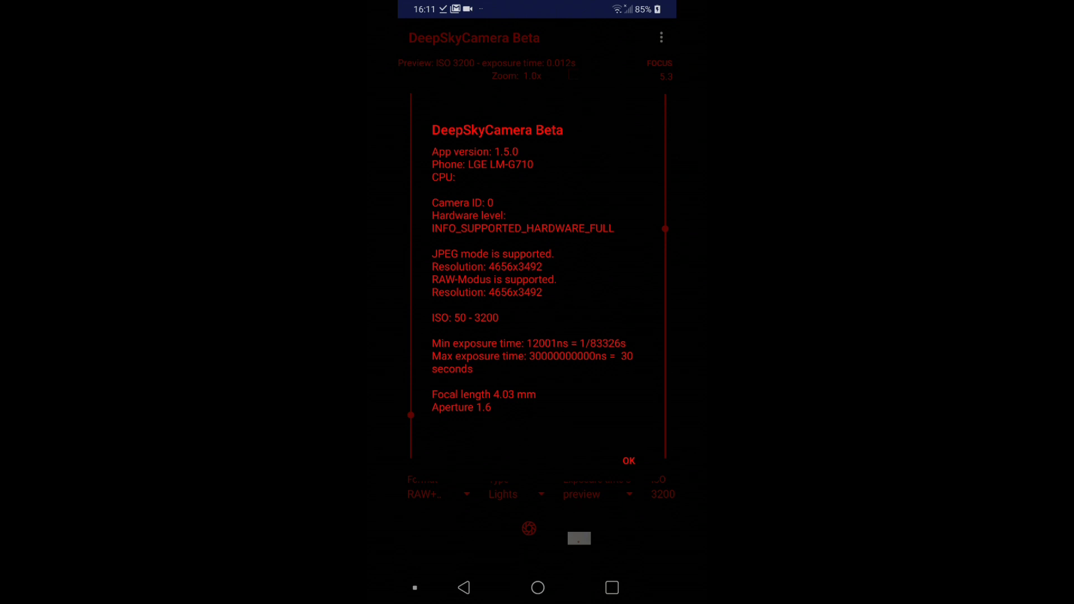
click(627, 460)
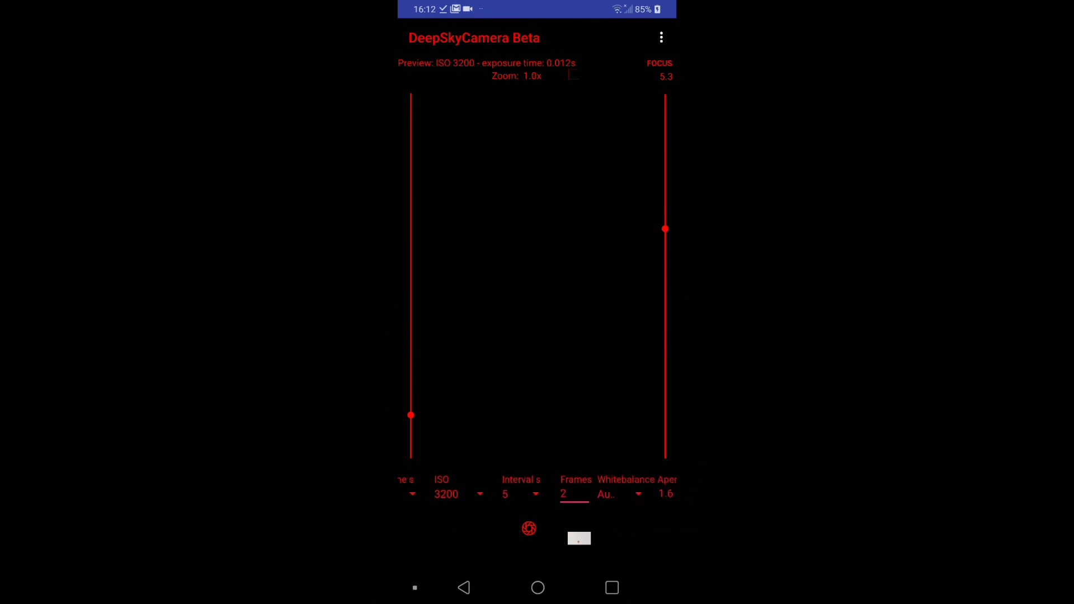
Change the Frames count from 2 to 147 via the numeric keypad.
click(576, 493)
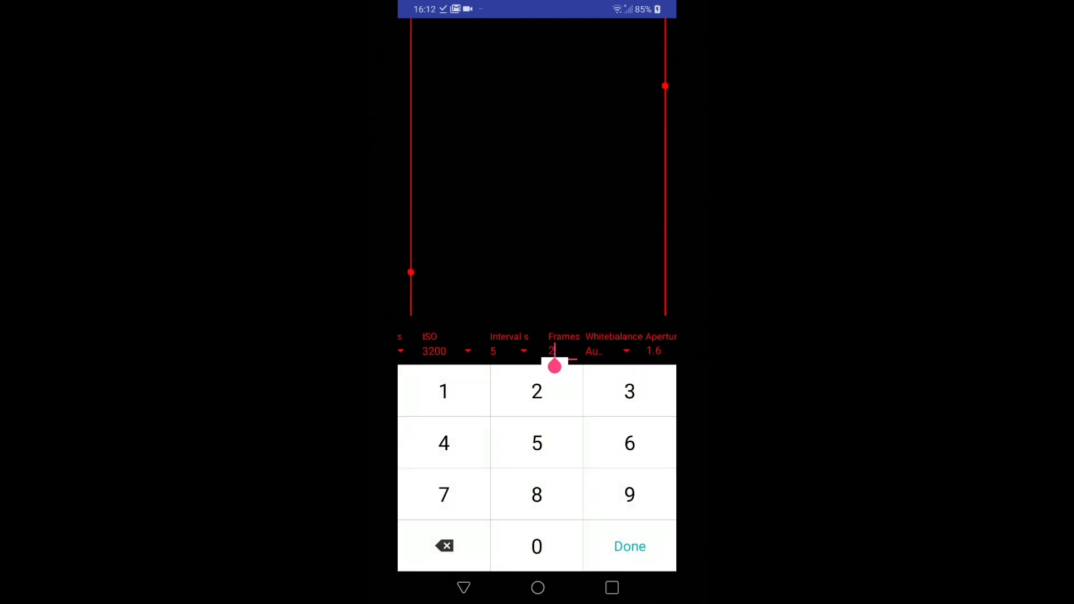
click(537, 443)
text(147)
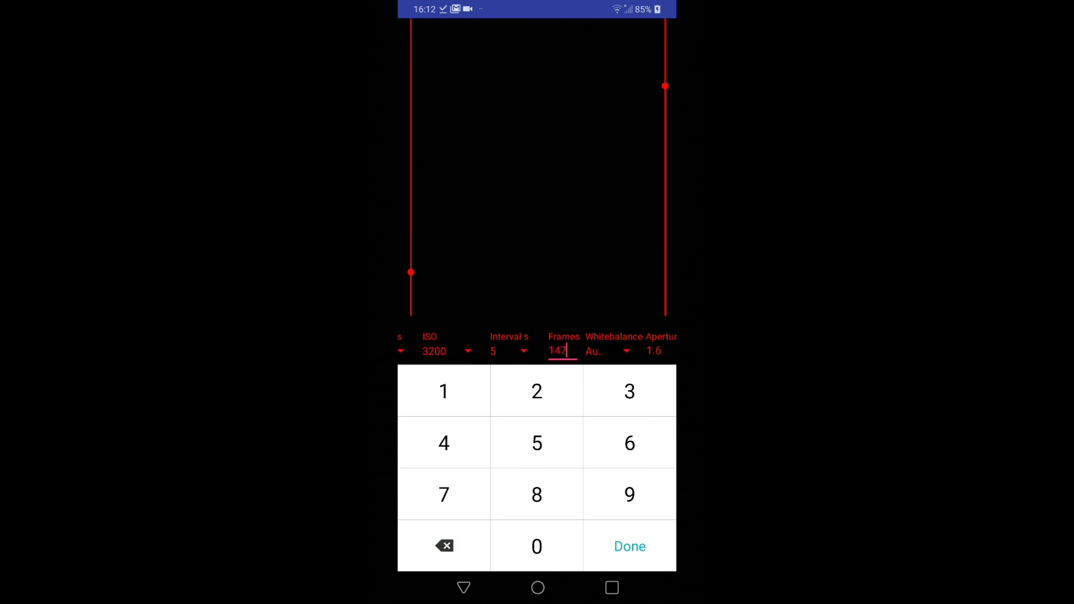
click(629, 546)
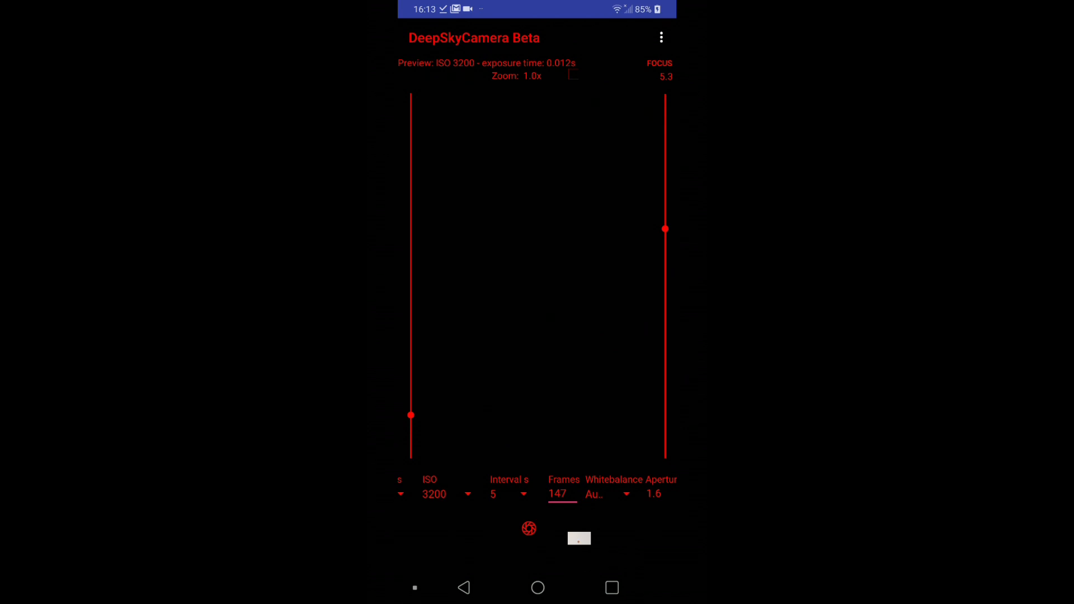
Lengthen the preview exposure, then visit the app Settings and return to the camera screen.
drag(411, 416, 411, 98)
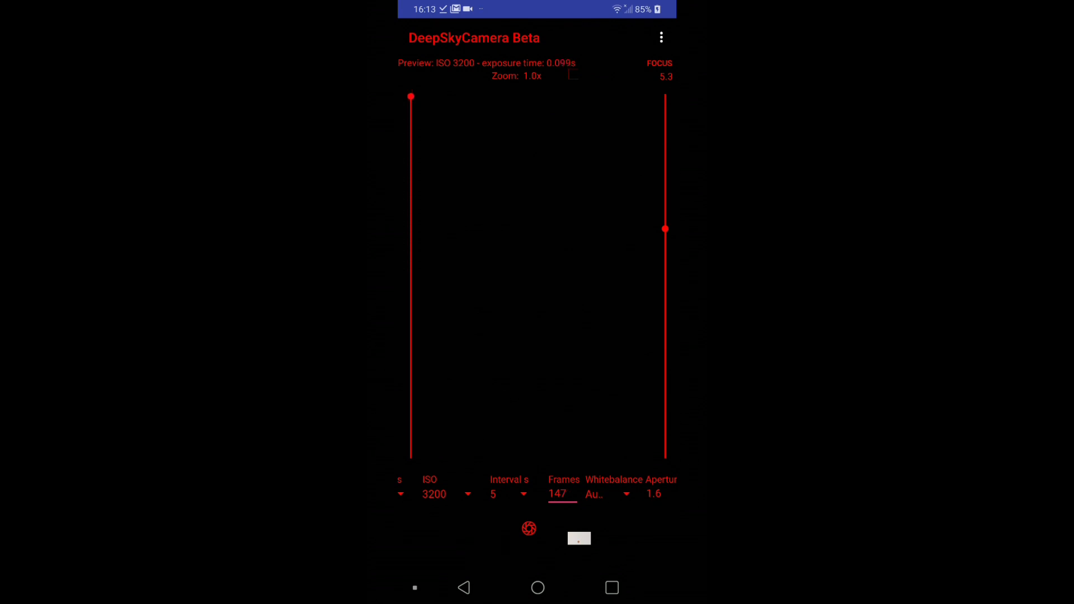
click(660, 37)
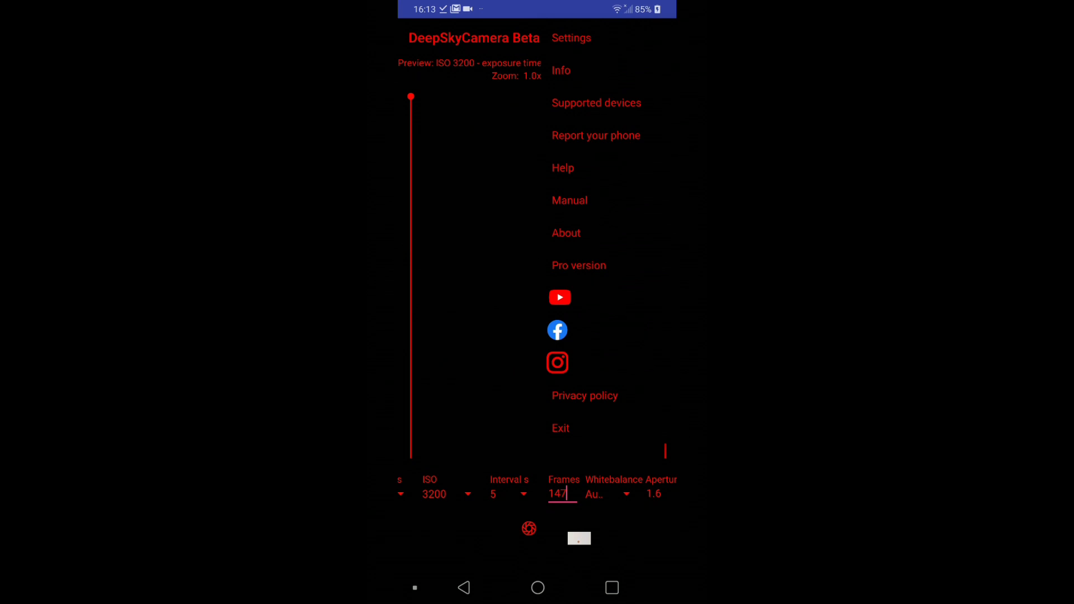
click(571, 38)
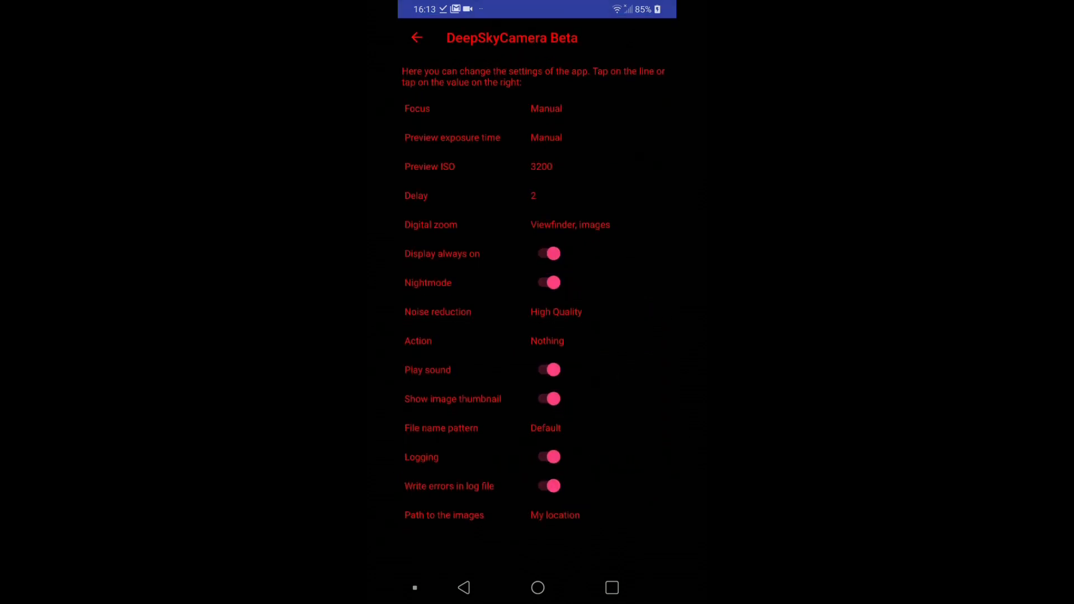
click(452, 136)
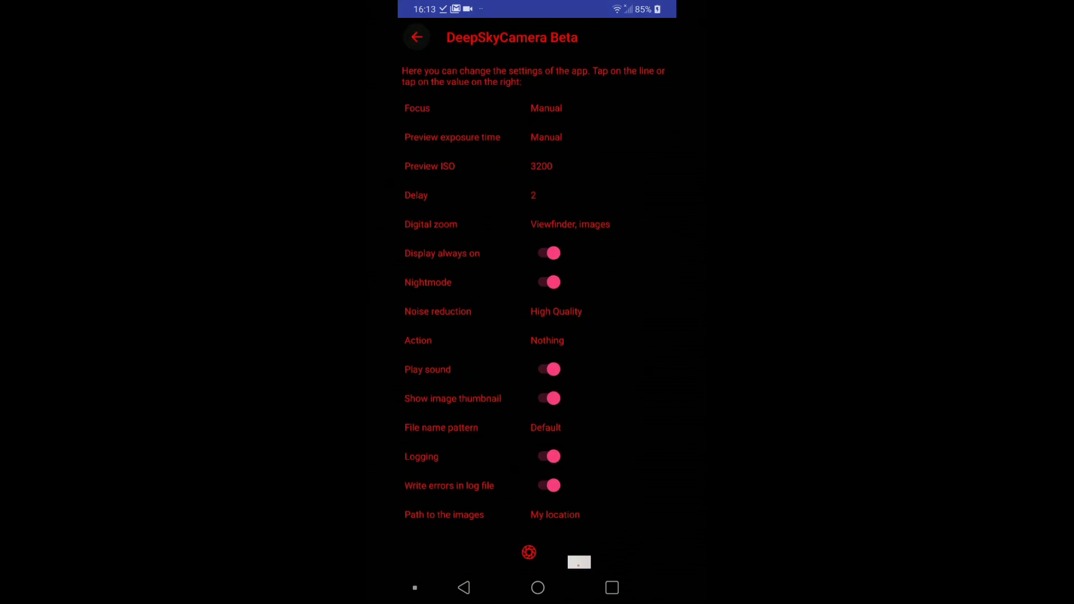
click(415, 37)
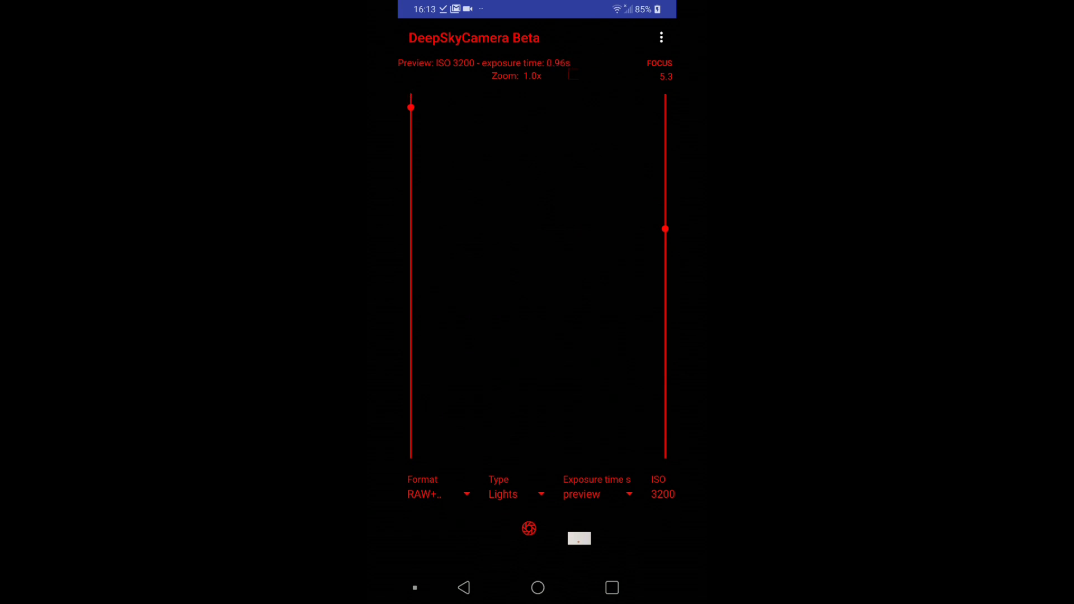
Drag the preview exposure slider to the top for 1.0 s.
drag(411, 107, 411, 93)
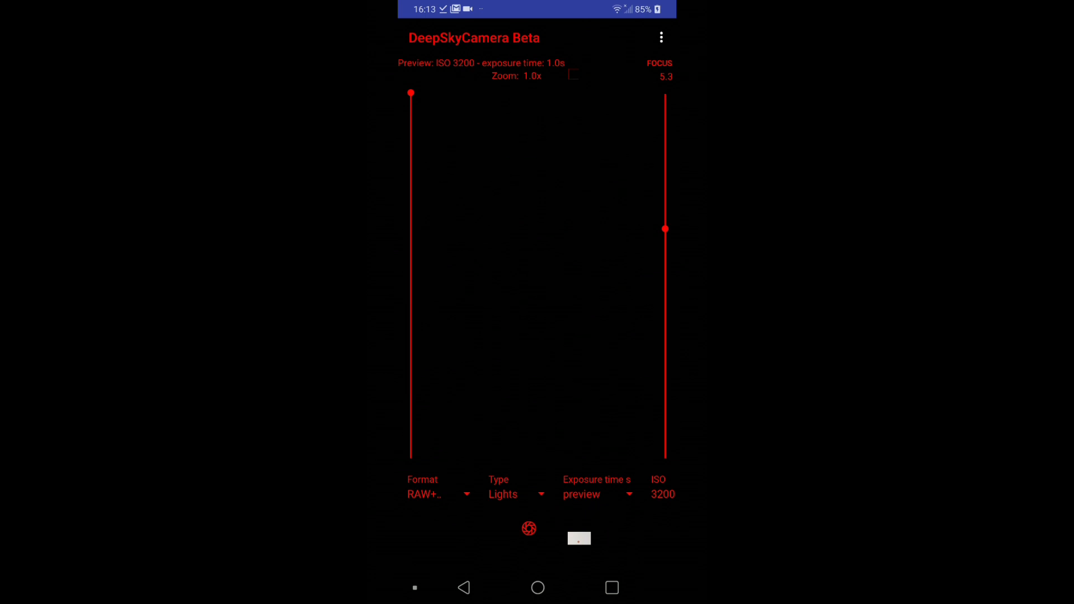